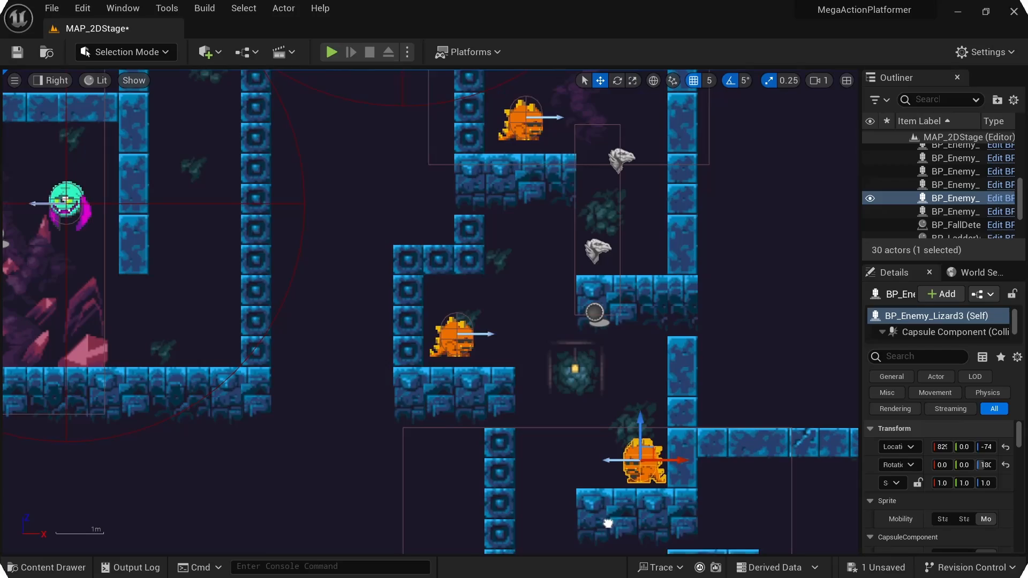
# Review MAP_2DStage and the MAP_Debug enemy test, then select tile #194 to check its box collision
pyautogui.click(332, 51)
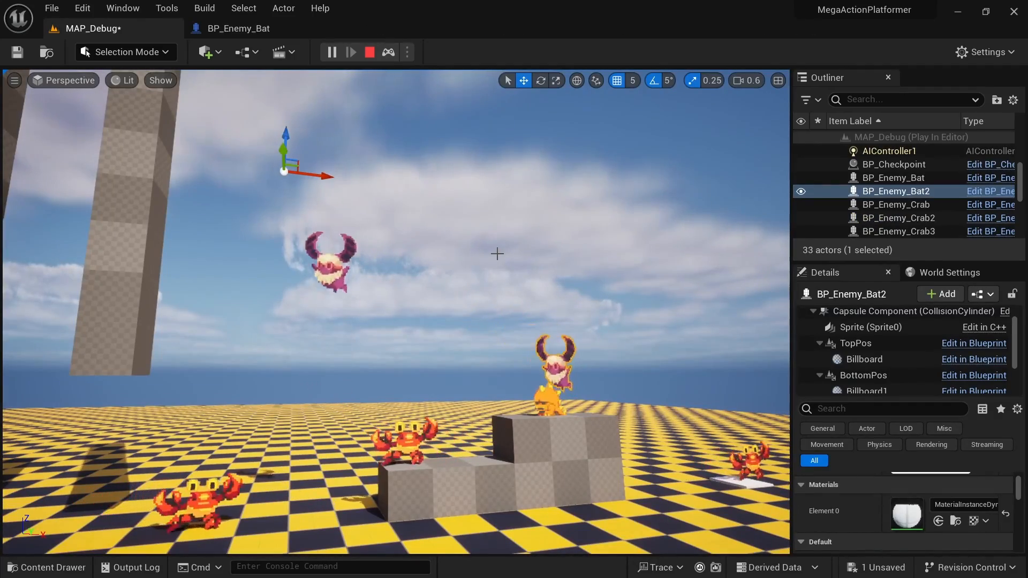
pyautogui.click(353, 51)
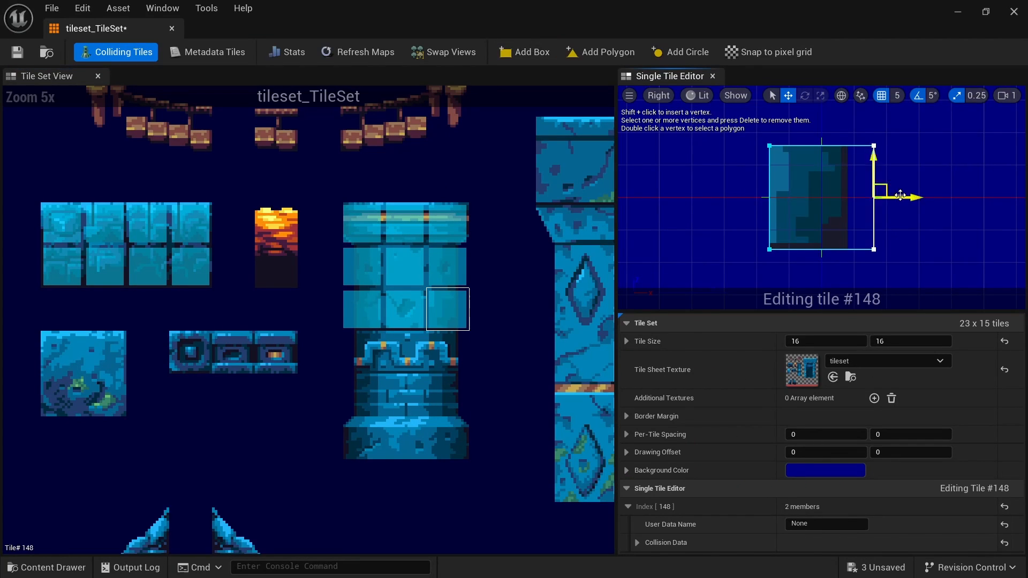
pyautogui.click(447, 394)
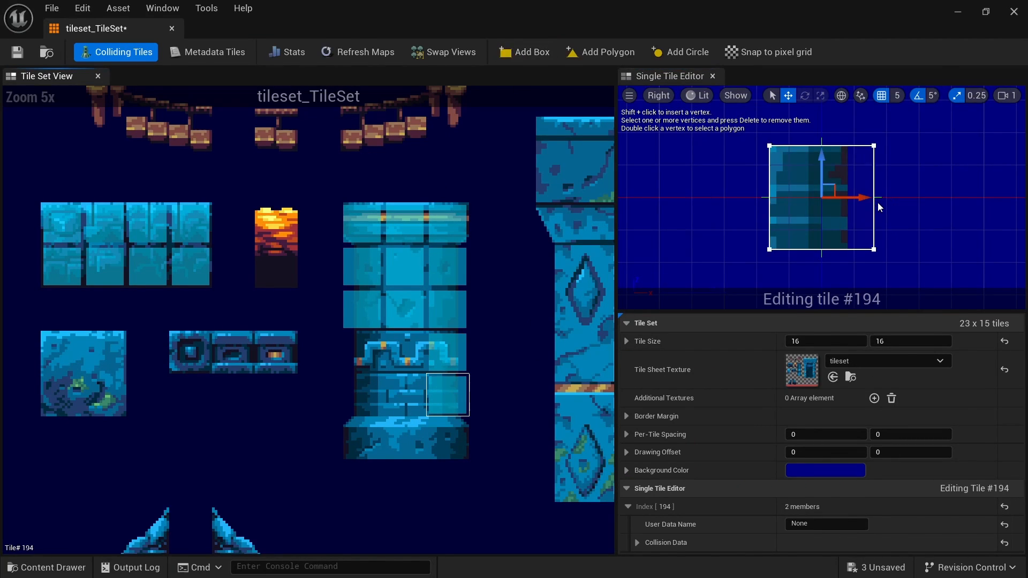